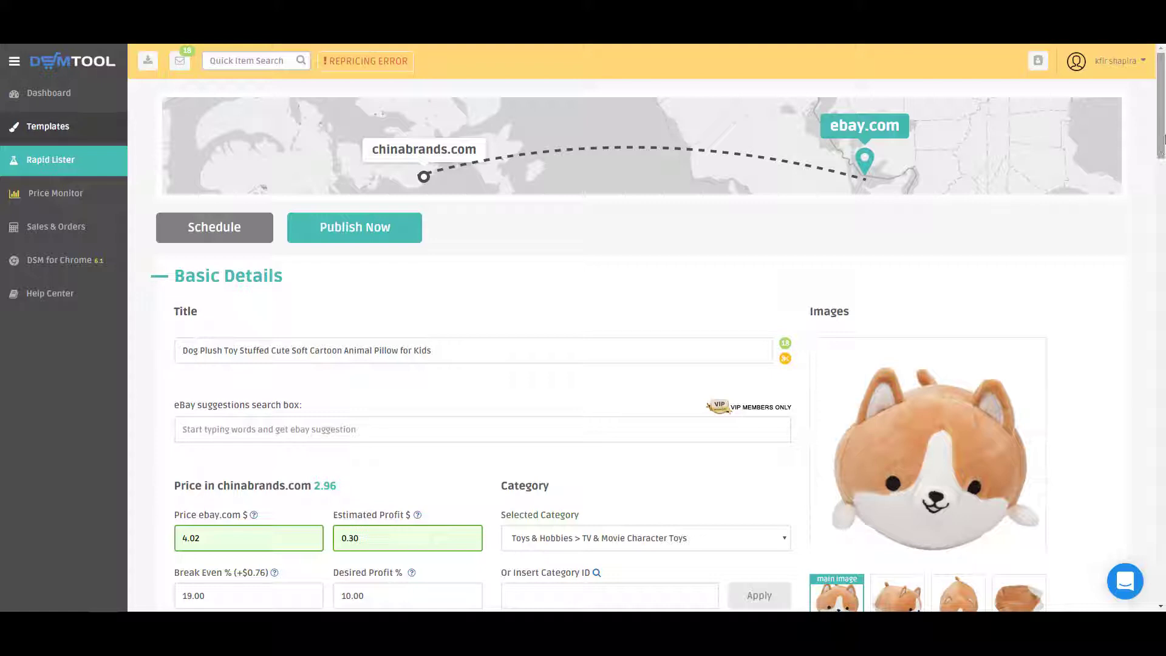
pyautogui.moveTo(250, 313)
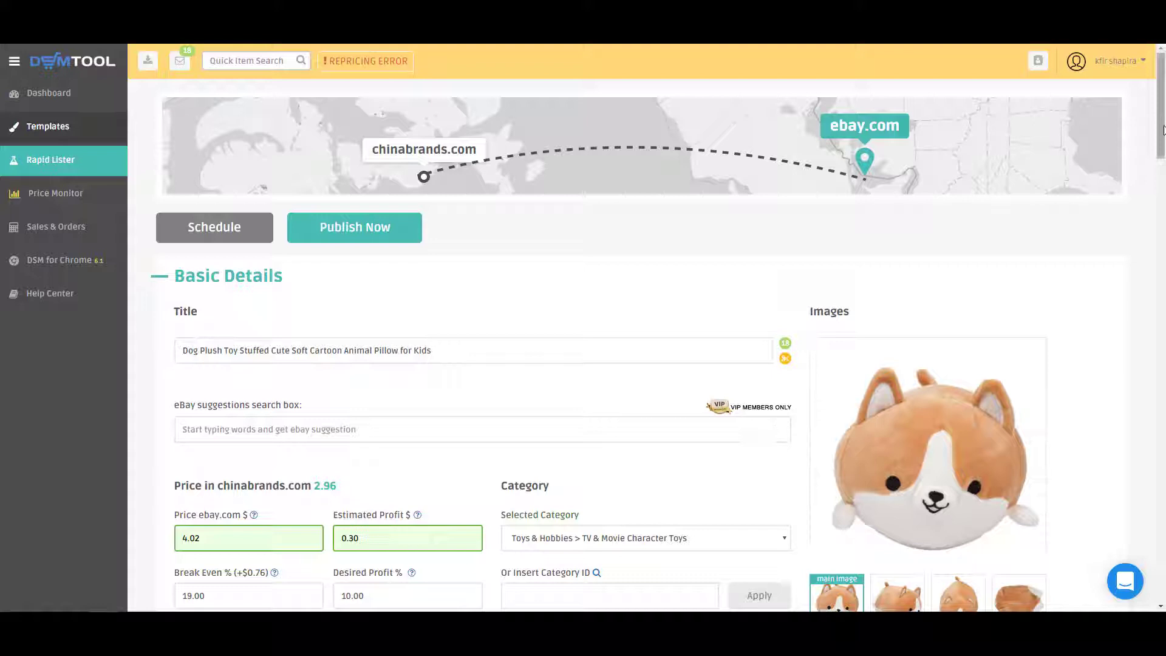
# - Review the Full Description editor down to its Payment and Shipping sections, then bring up the account options
pyautogui.scroll(-3)
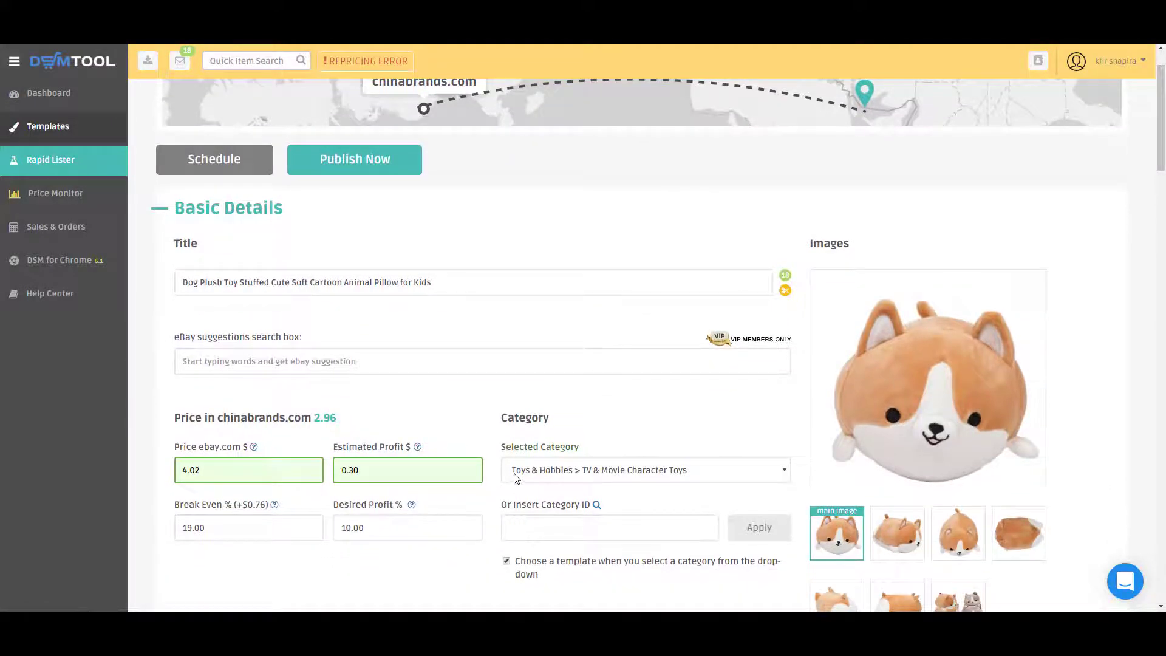
pyautogui.moveTo(992, 286)
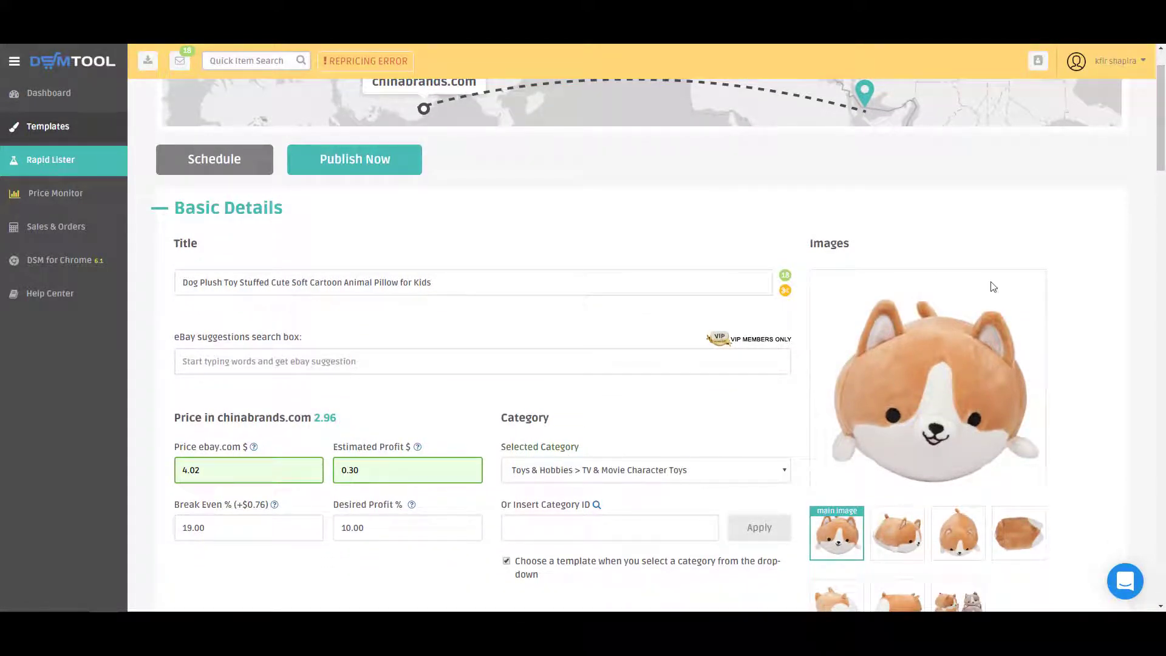
pyautogui.scroll(-3)
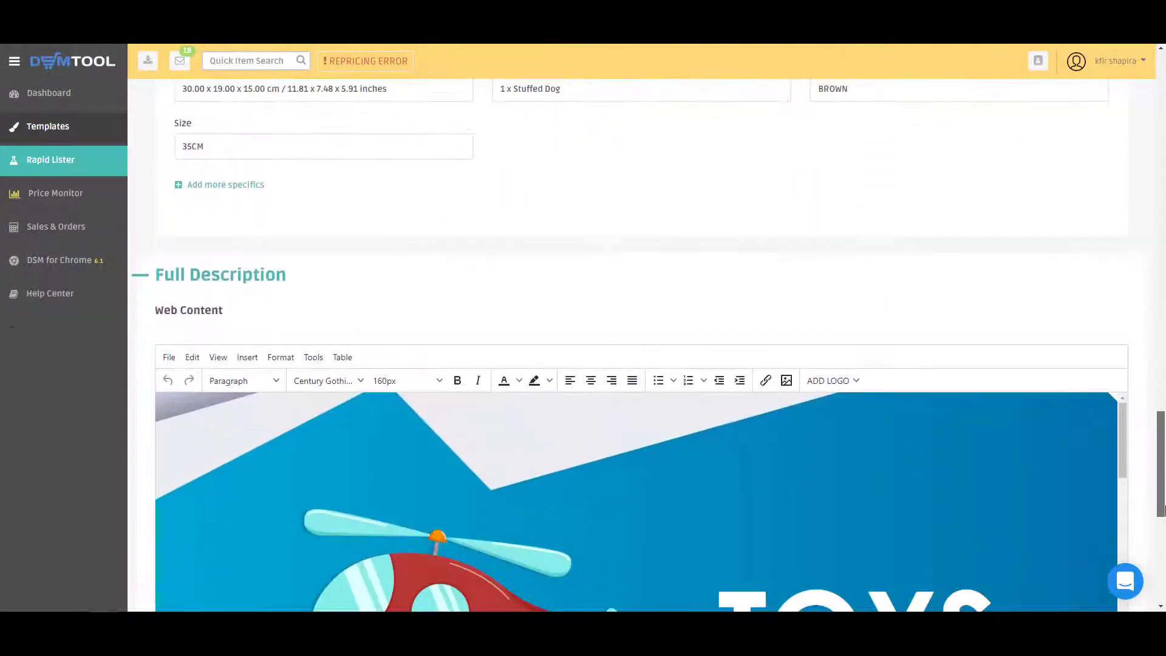
pyautogui.scroll(-3)
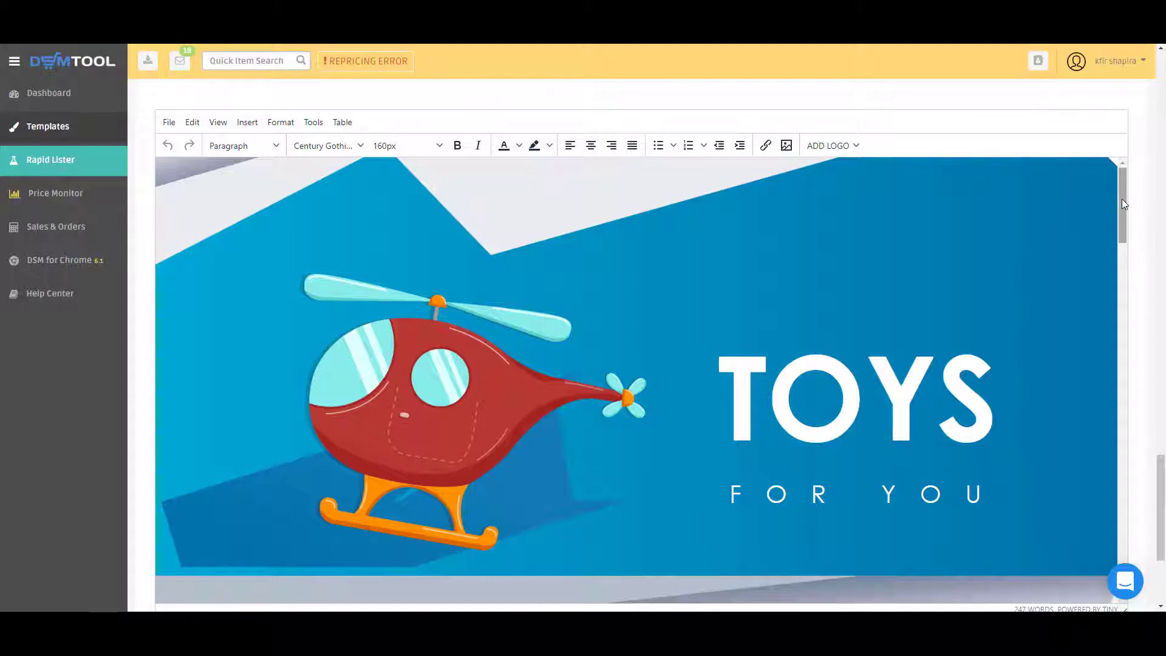
pyautogui.scroll(-3)
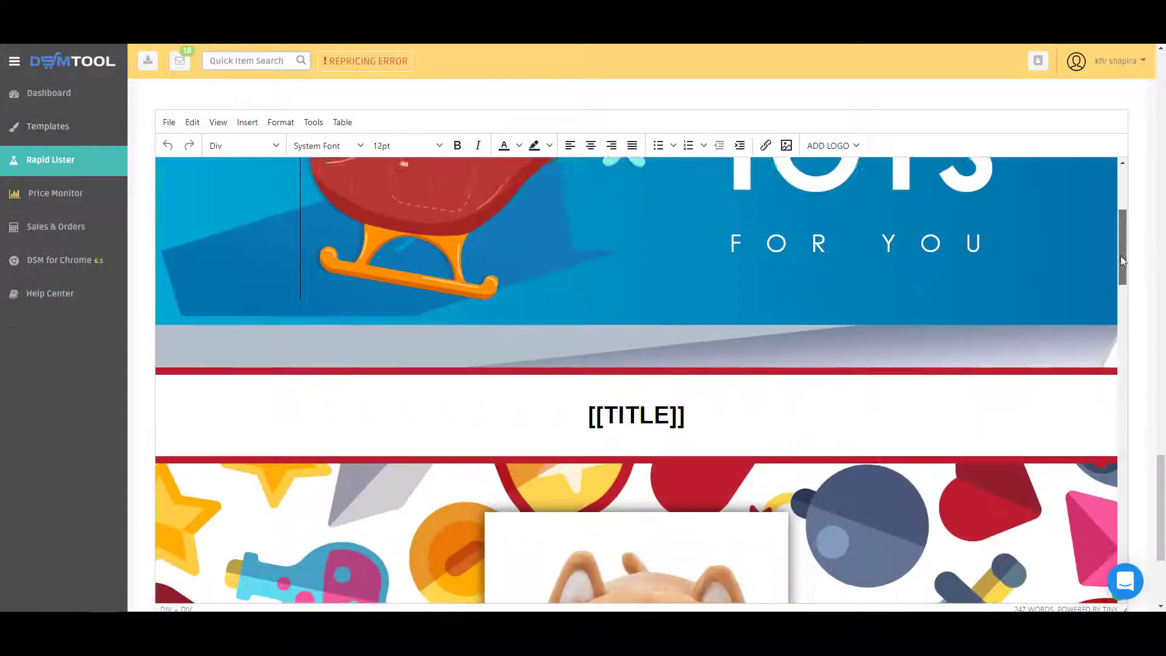
pyautogui.scroll(-3)
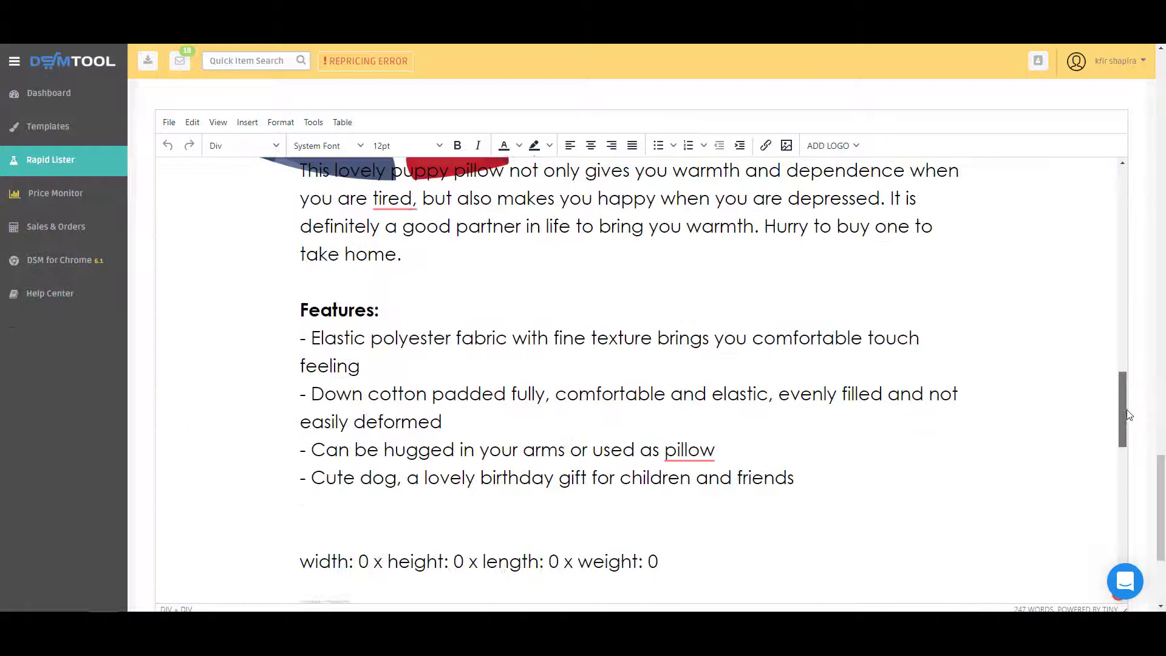
pyautogui.scroll(3)
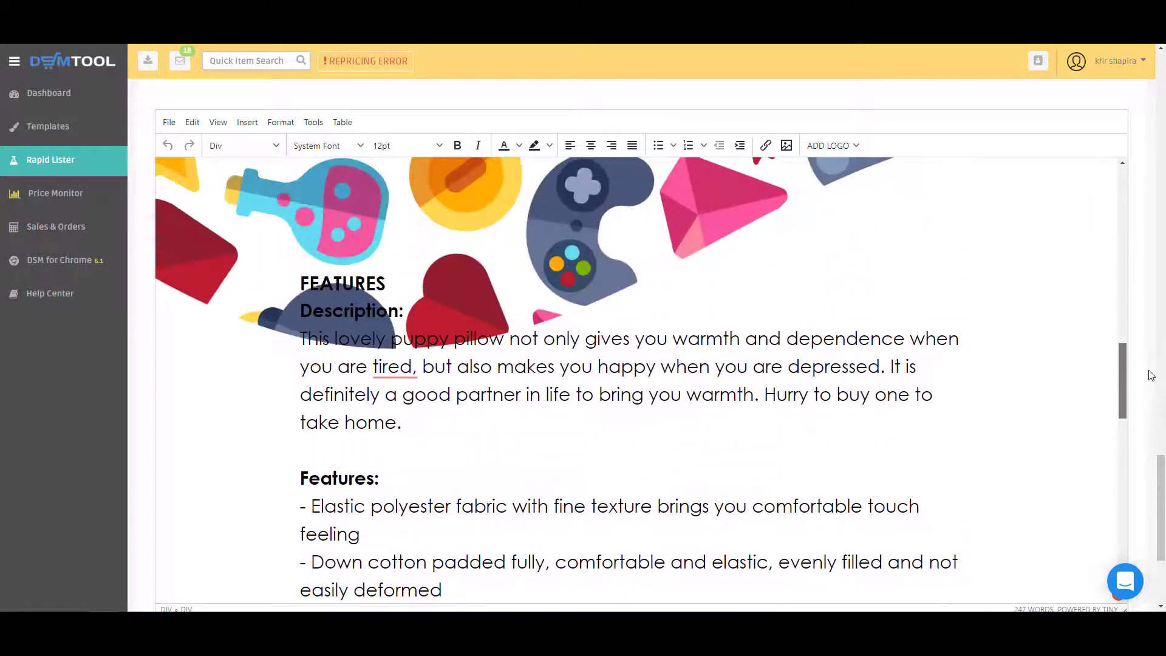
pyautogui.scroll(-3)
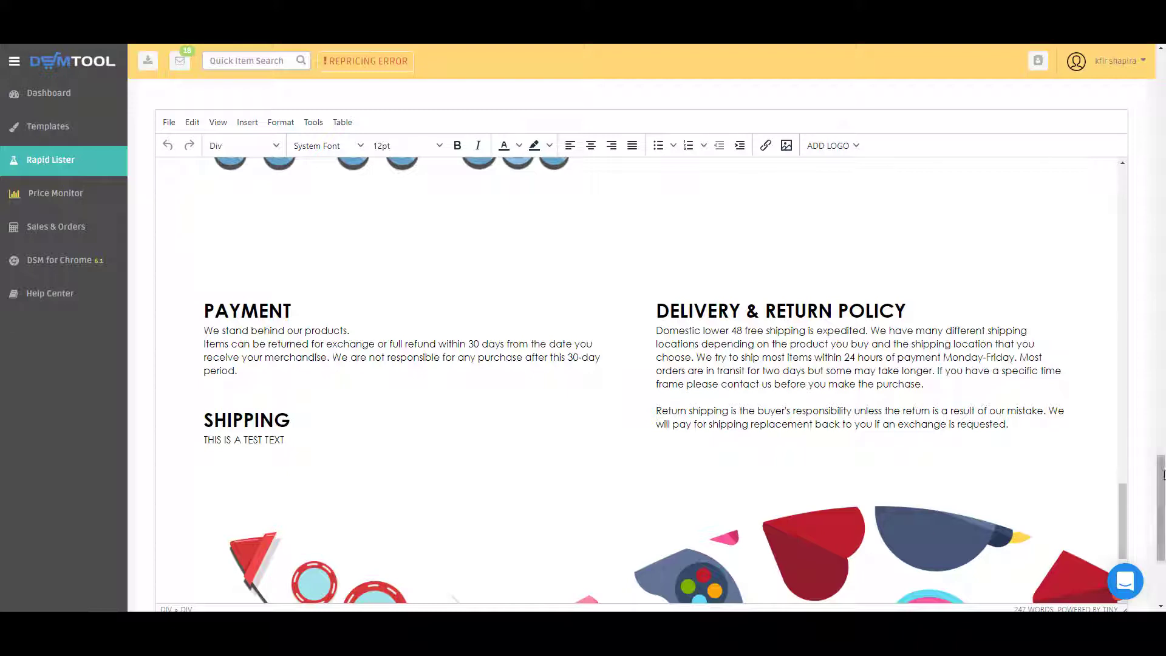
pyautogui.click(1115, 60)
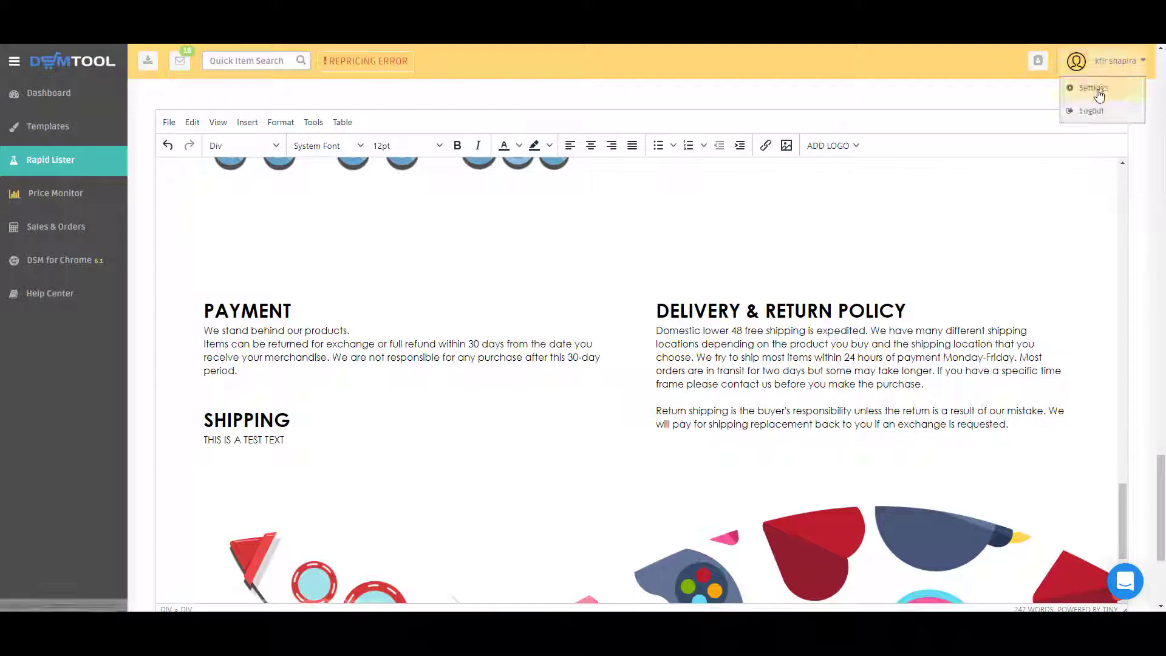
# - View the default shipping, payment and return policy templates in the account Settings
pyautogui.click(1092, 88)
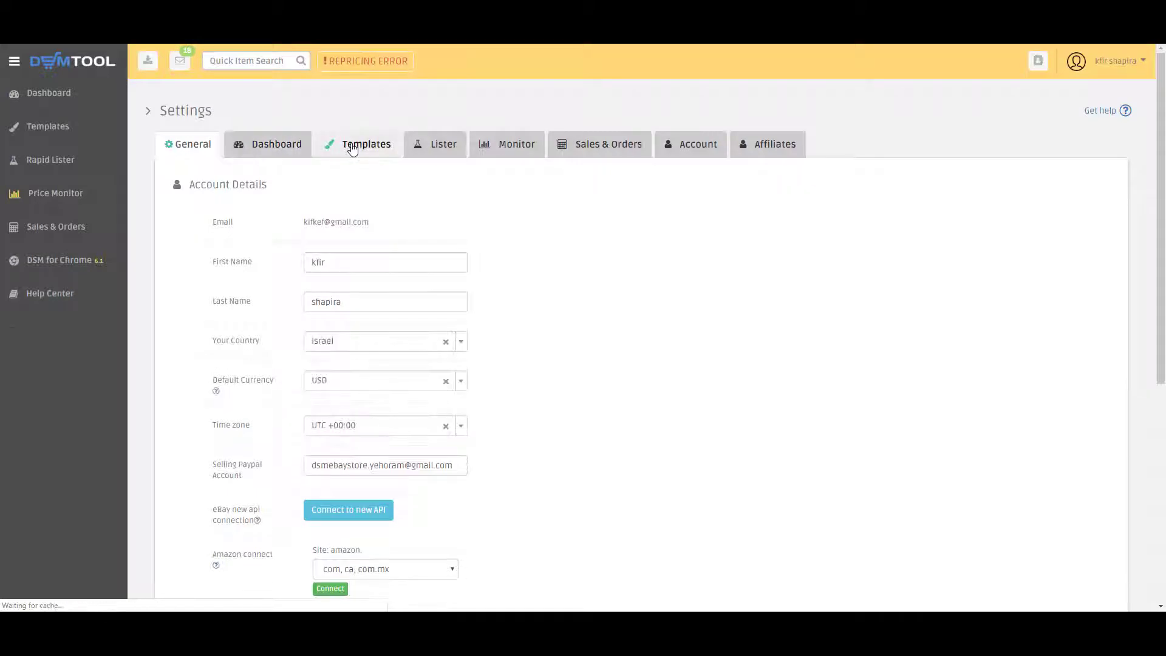
pyautogui.click(366, 143)
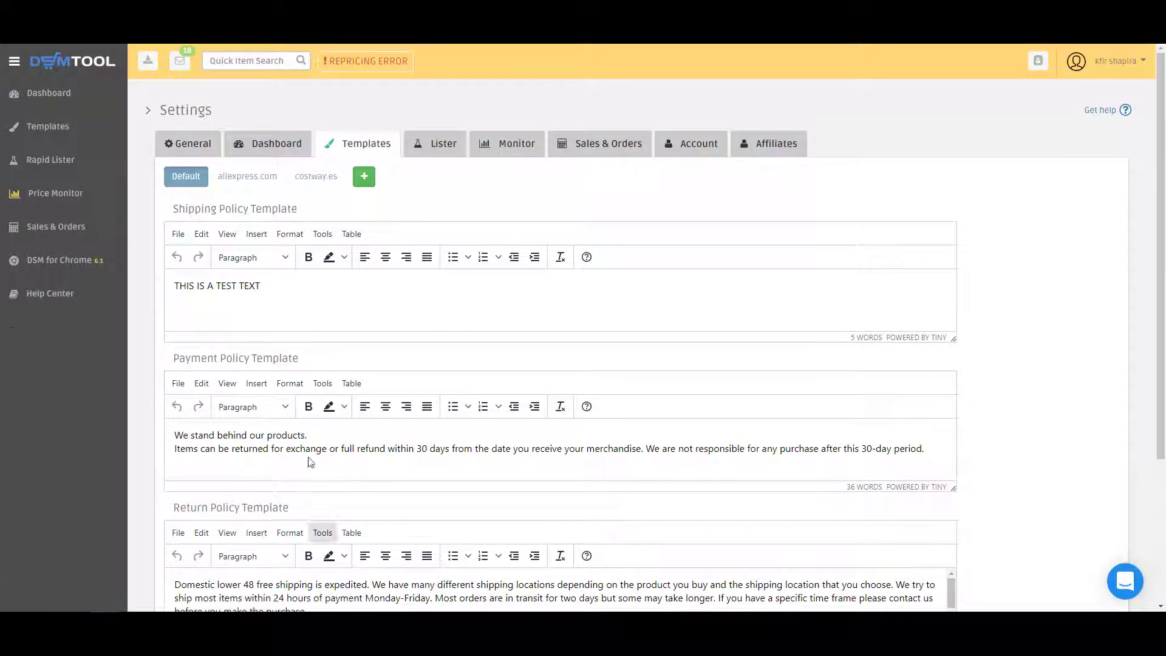
pyautogui.moveTo(521, 361)
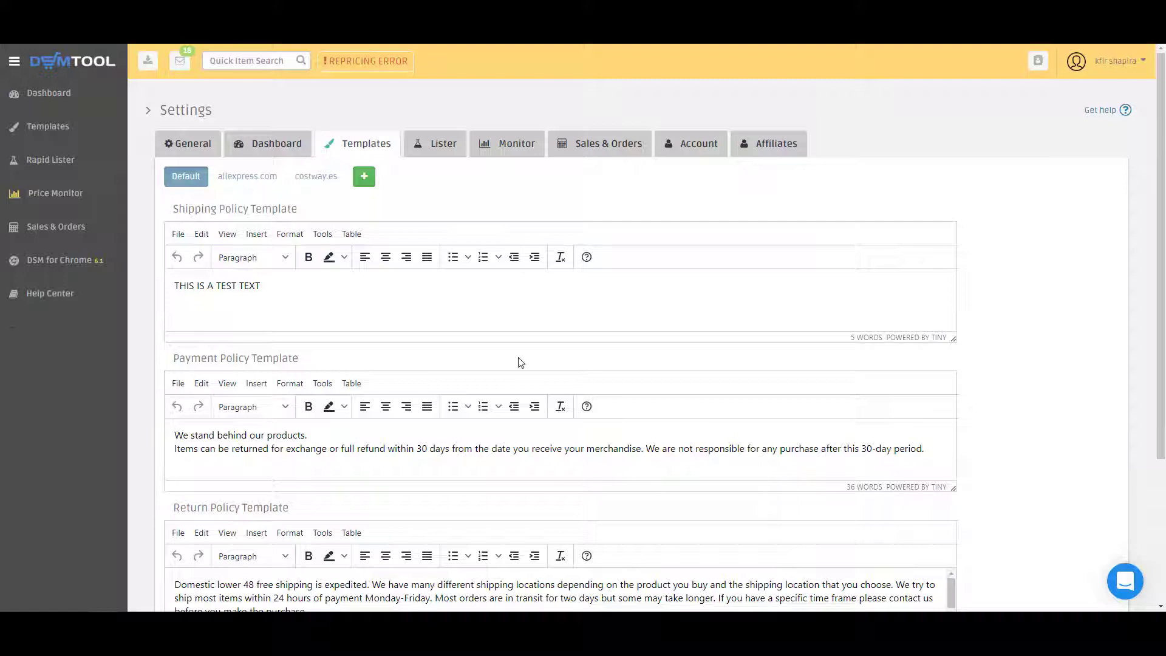
pyautogui.moveTo(185, 176)
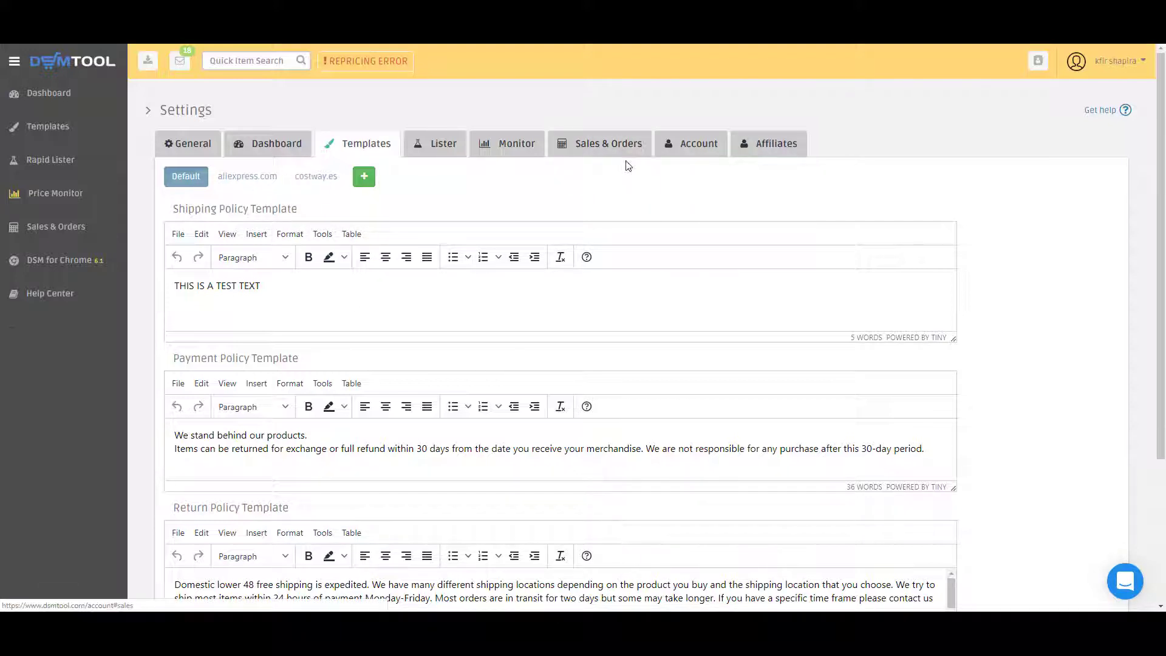
pyautogui.click(1111, 60)
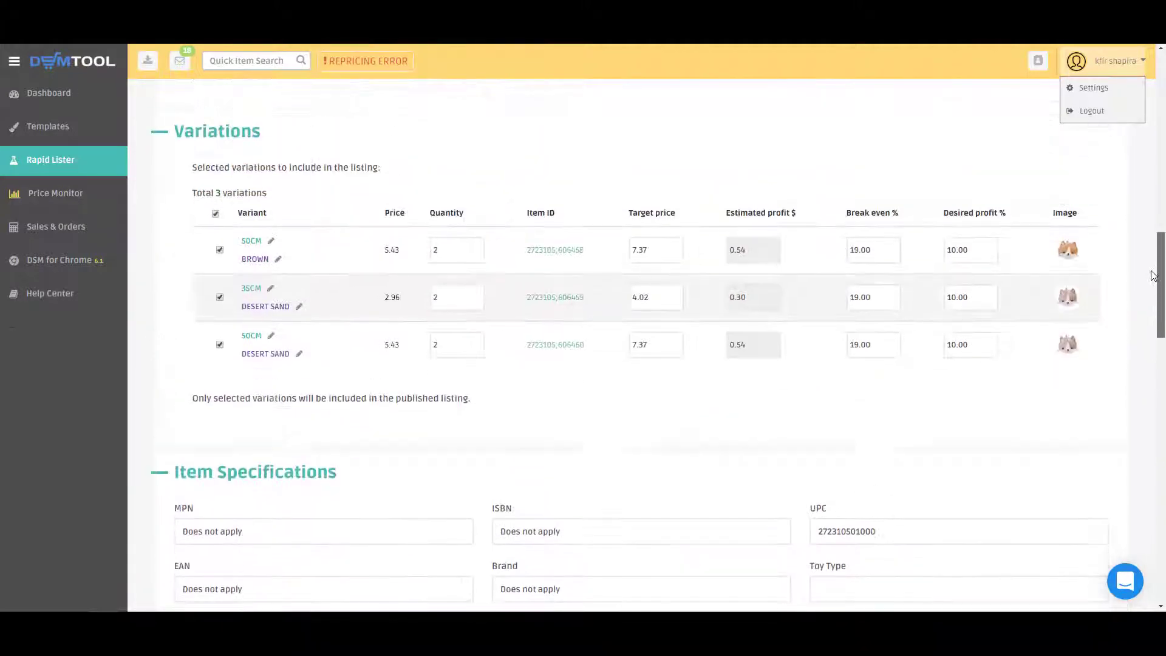
# - Recategorize the dog pillow listing as Home & Garden > Home Décor > Pillows
pyautogui.scroll(3)
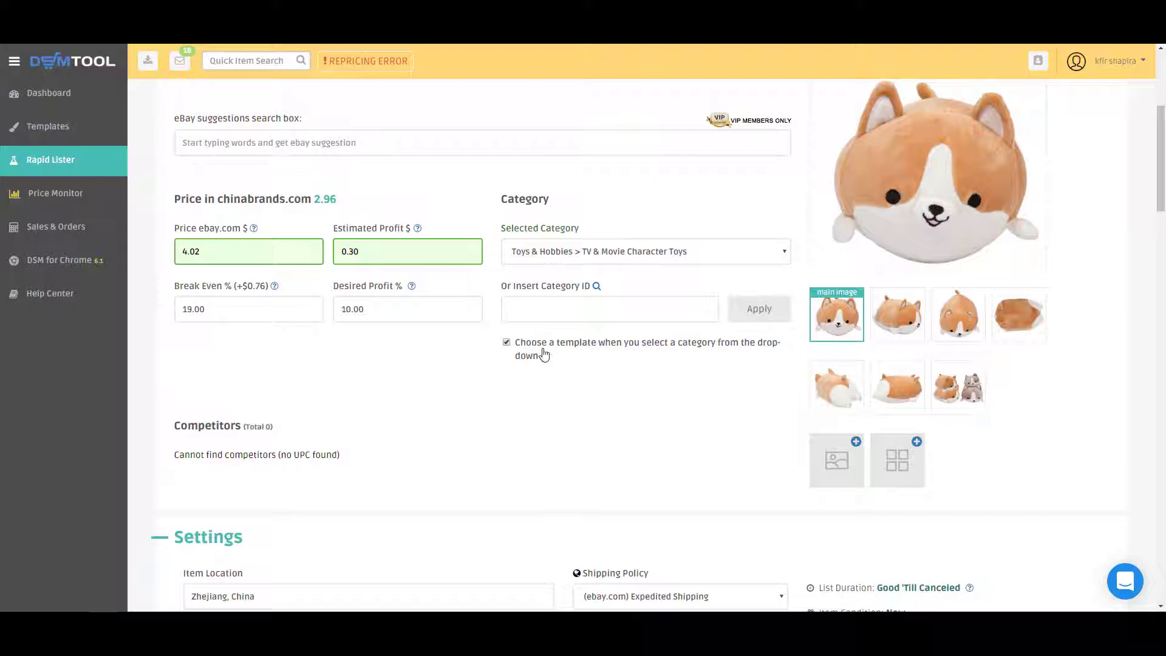
pyautogui.moveTo(783, 350)
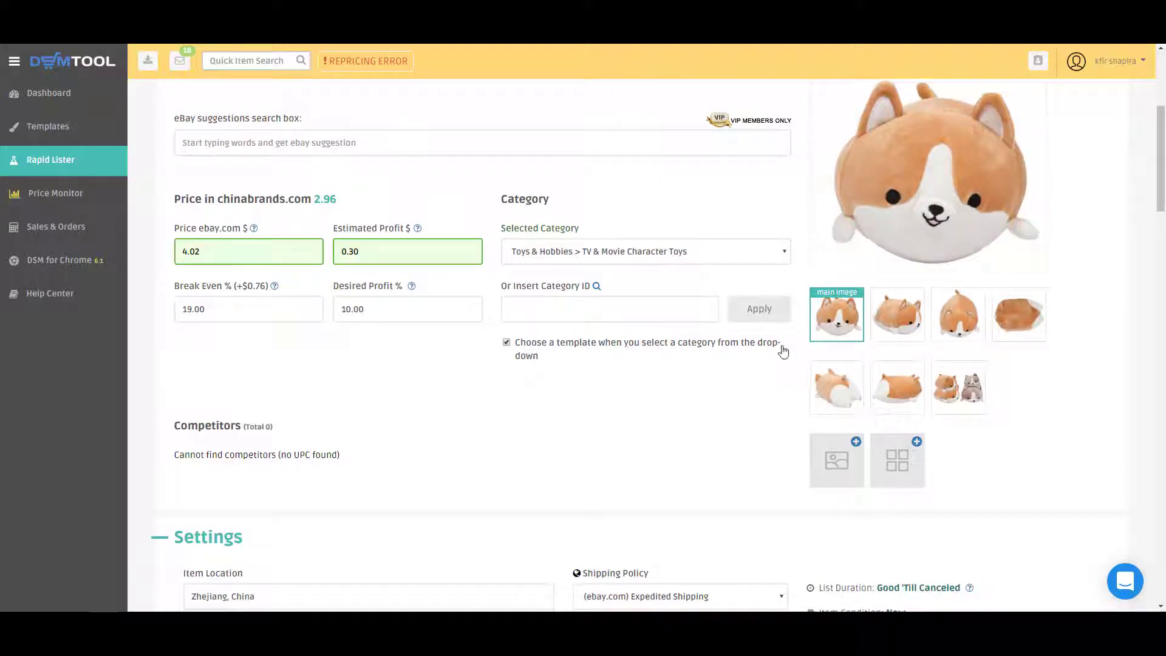
pyautogui.moveTo(745, 258)
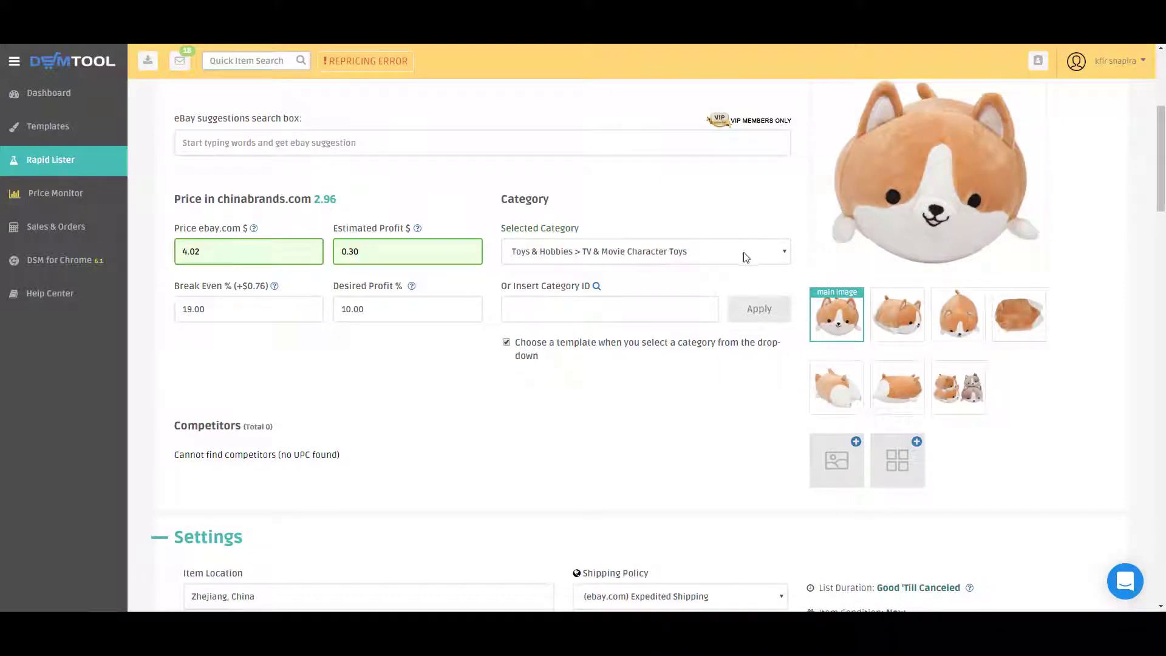
pyautogui.click(783, 250)
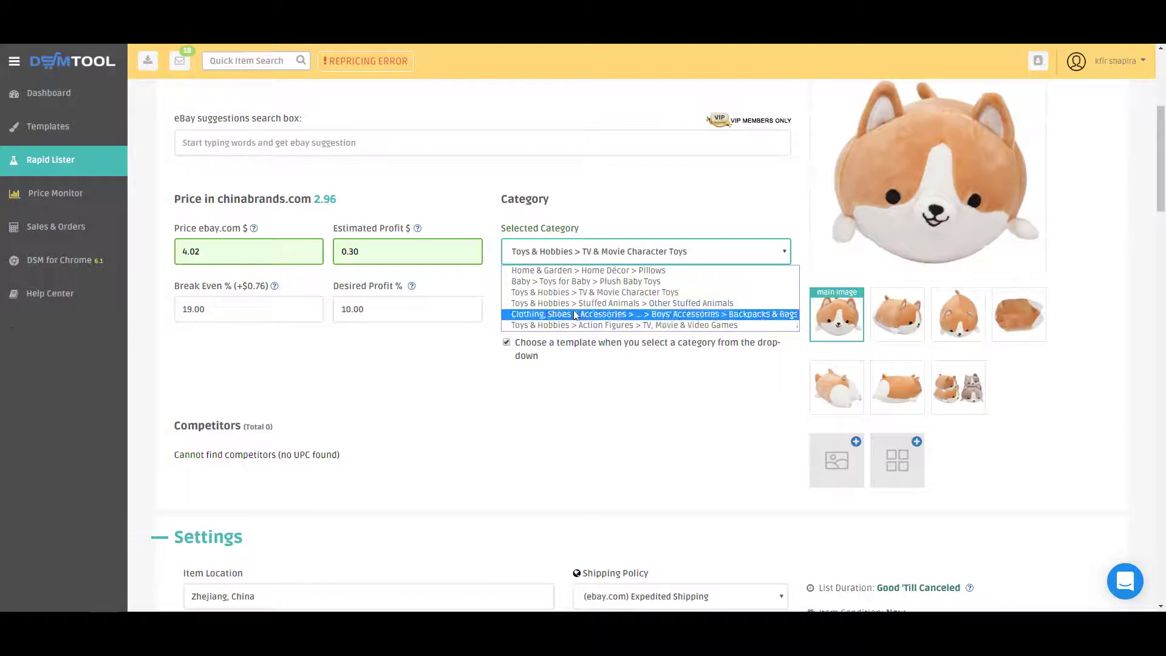
pyautogui.click(585, 269)
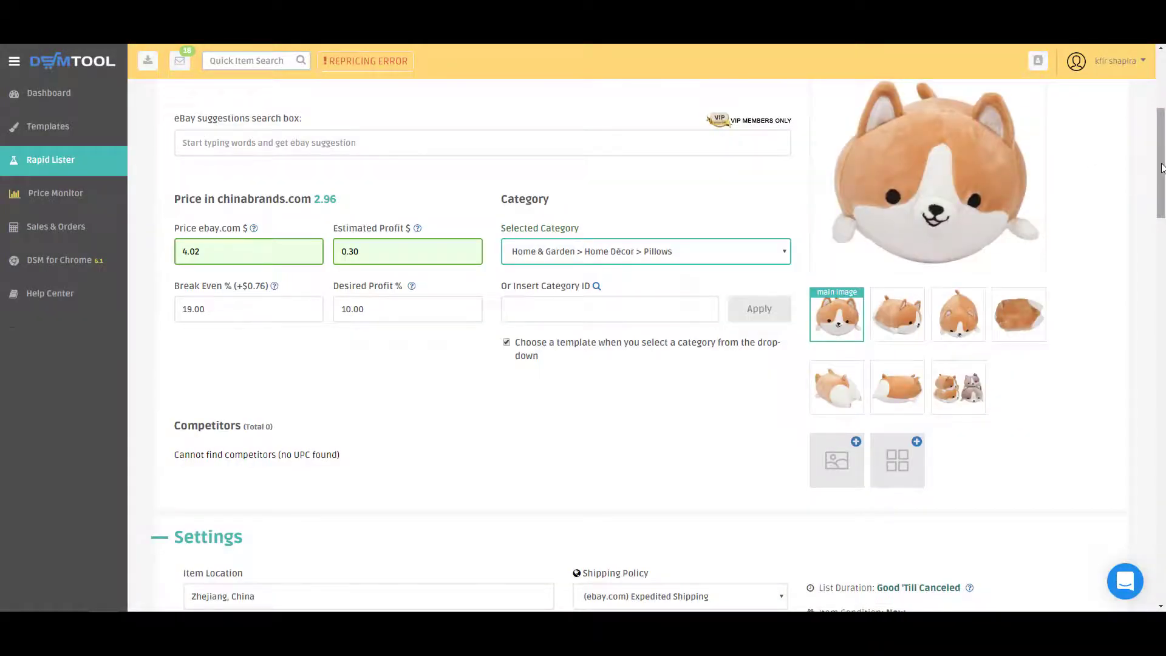
pyautogui.scroll(-3)
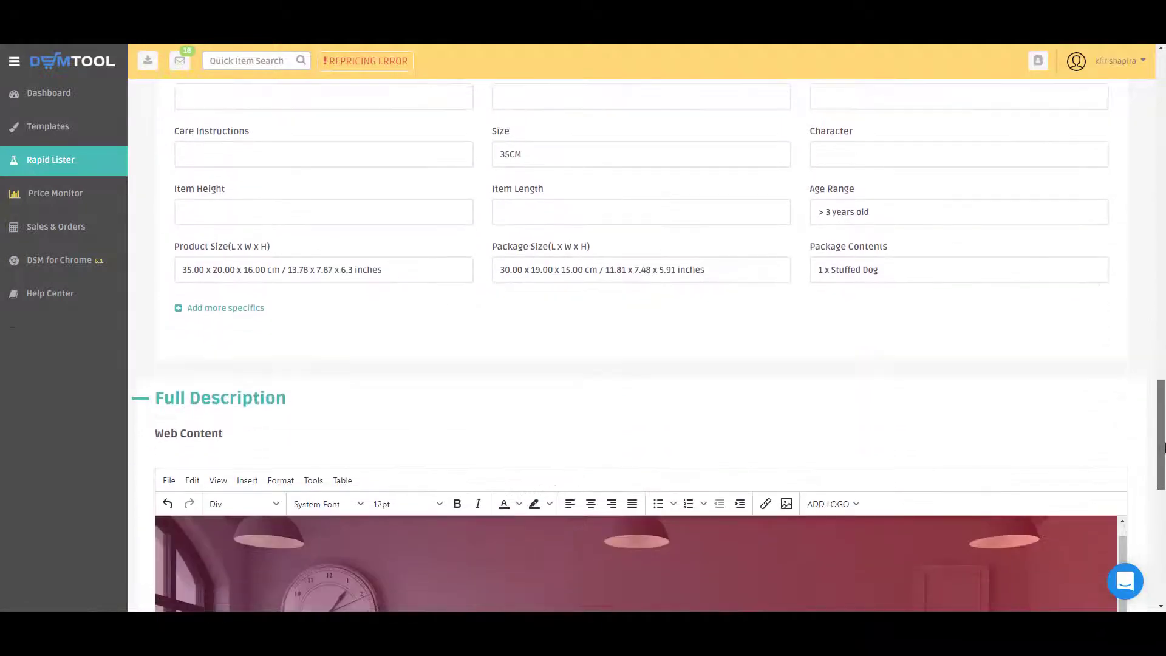
pyautogui.scroll(-3)
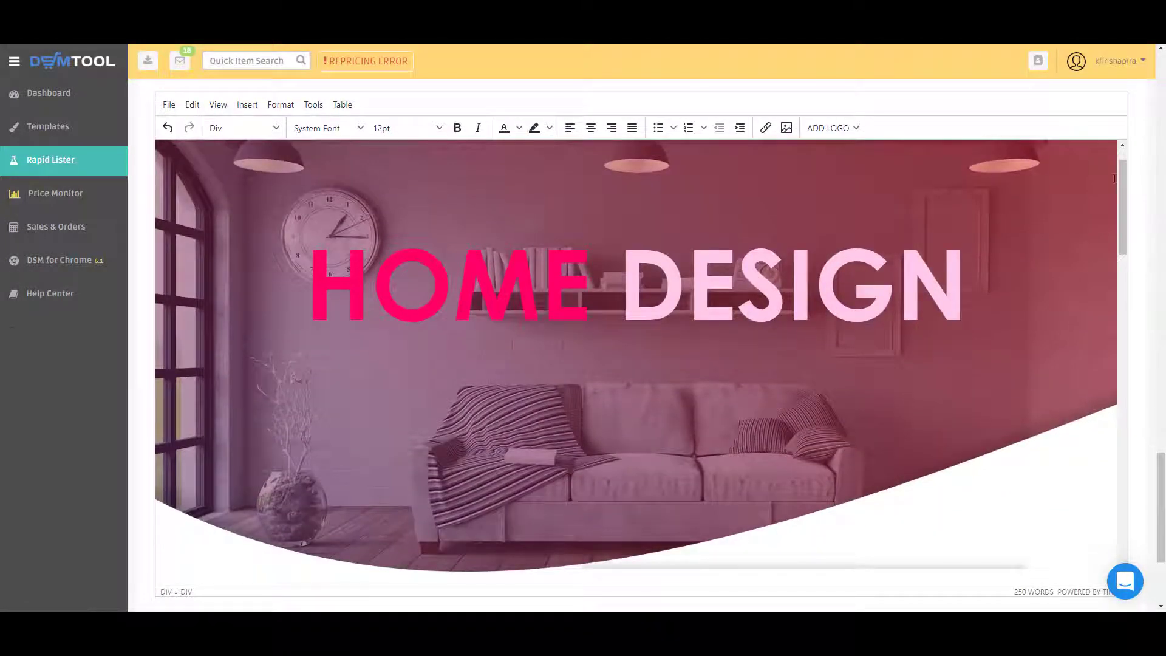
pyautogui.scroll(-3)
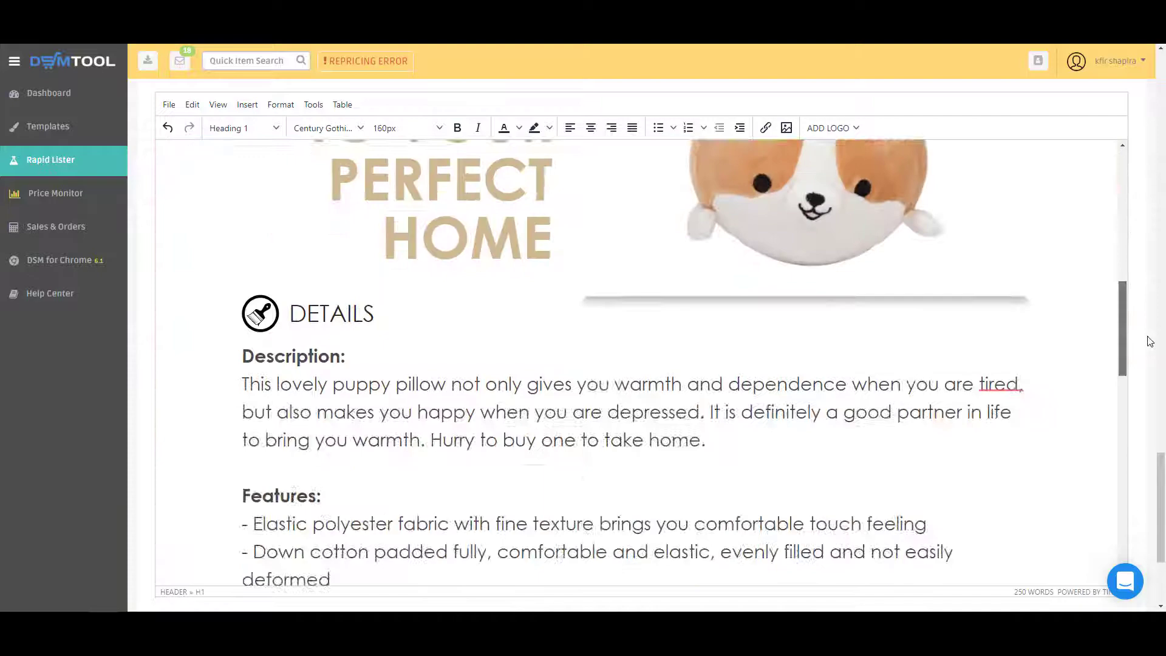
pyautogui.scroll(3)
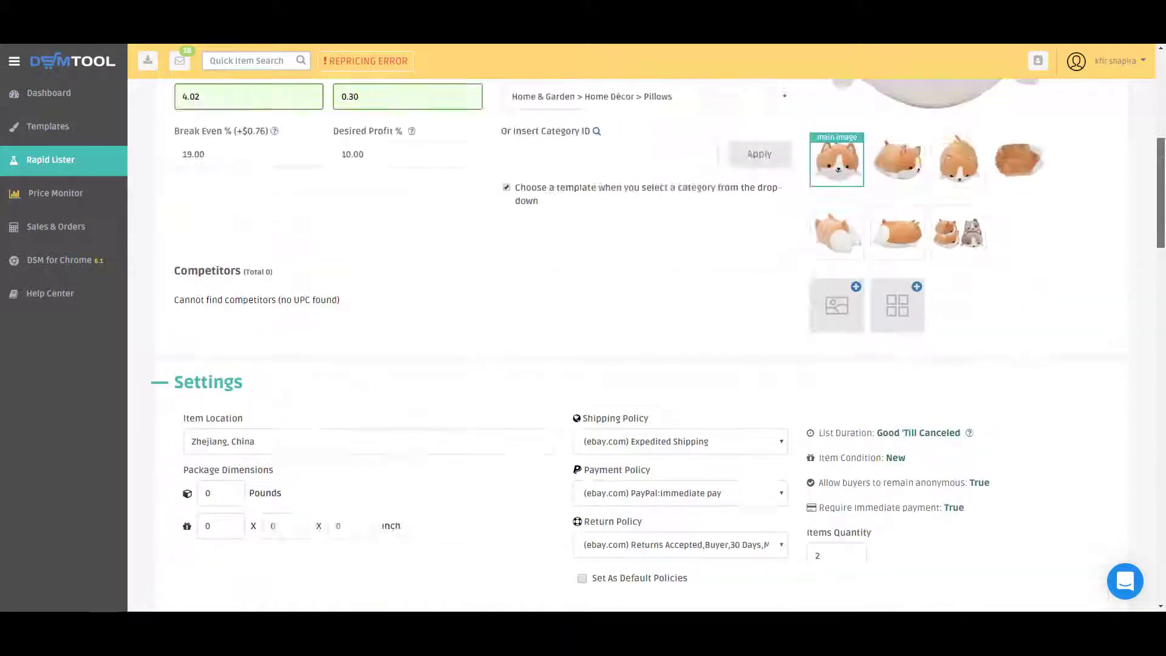
pyautogui.scroll(3)
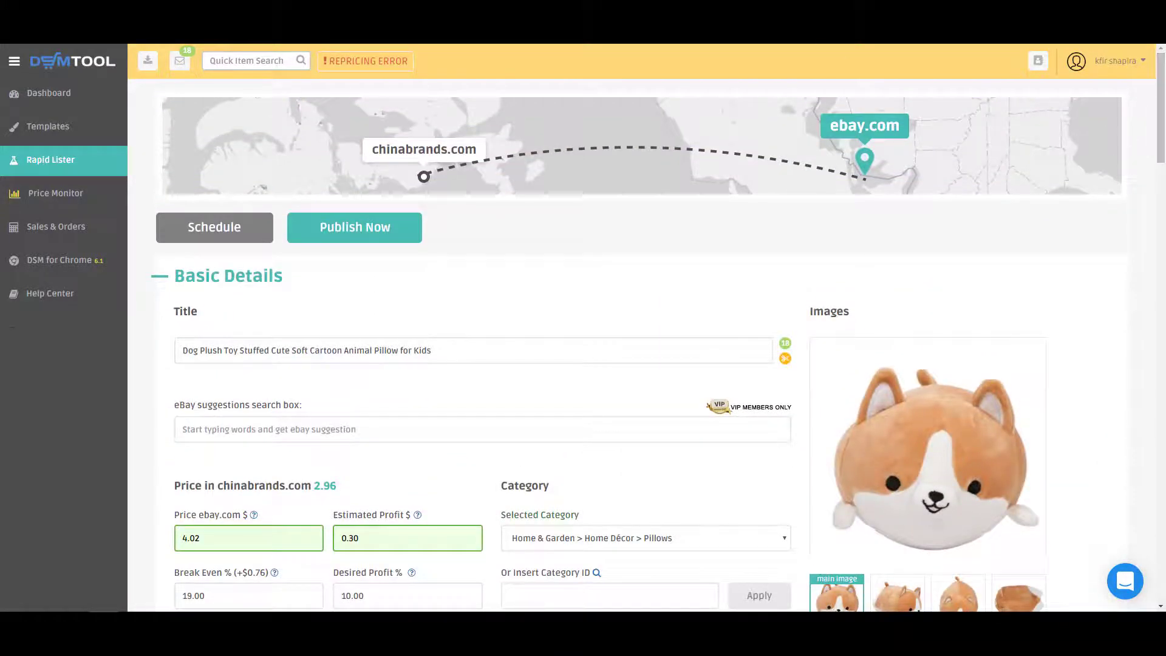
# - Show the Templates gallery with the subscribed Dynamic template and user templates
pyautogui.click(48, 126)
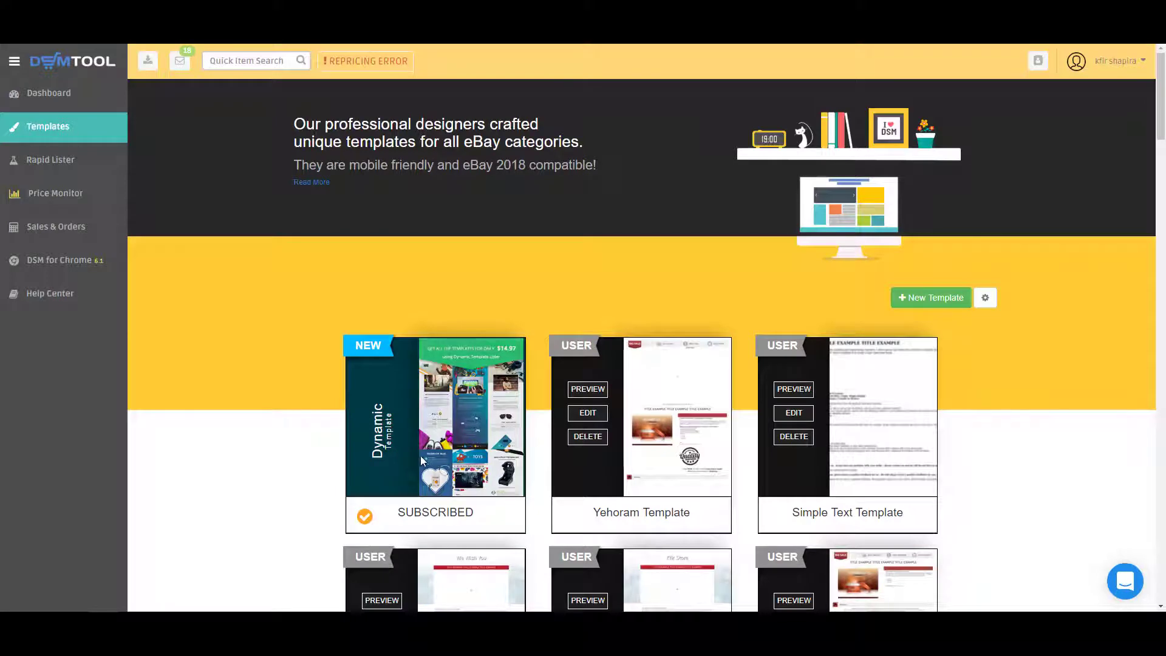
pyautogui.moveTo(25, 136)
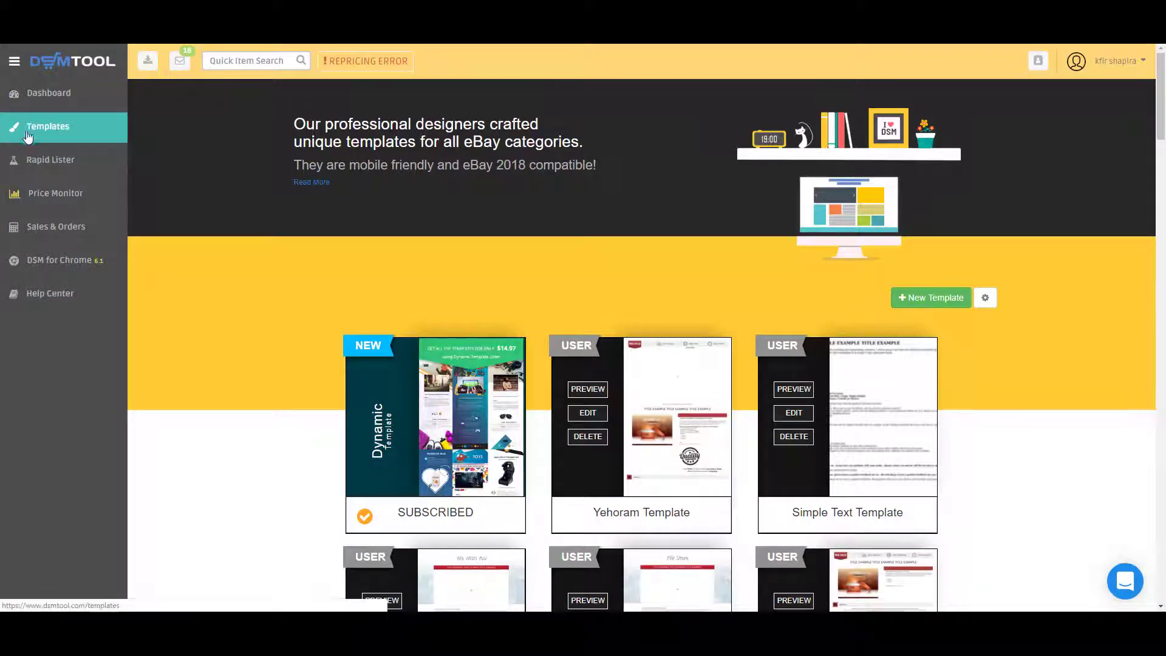
pyautogui.moveTo(442, 426)
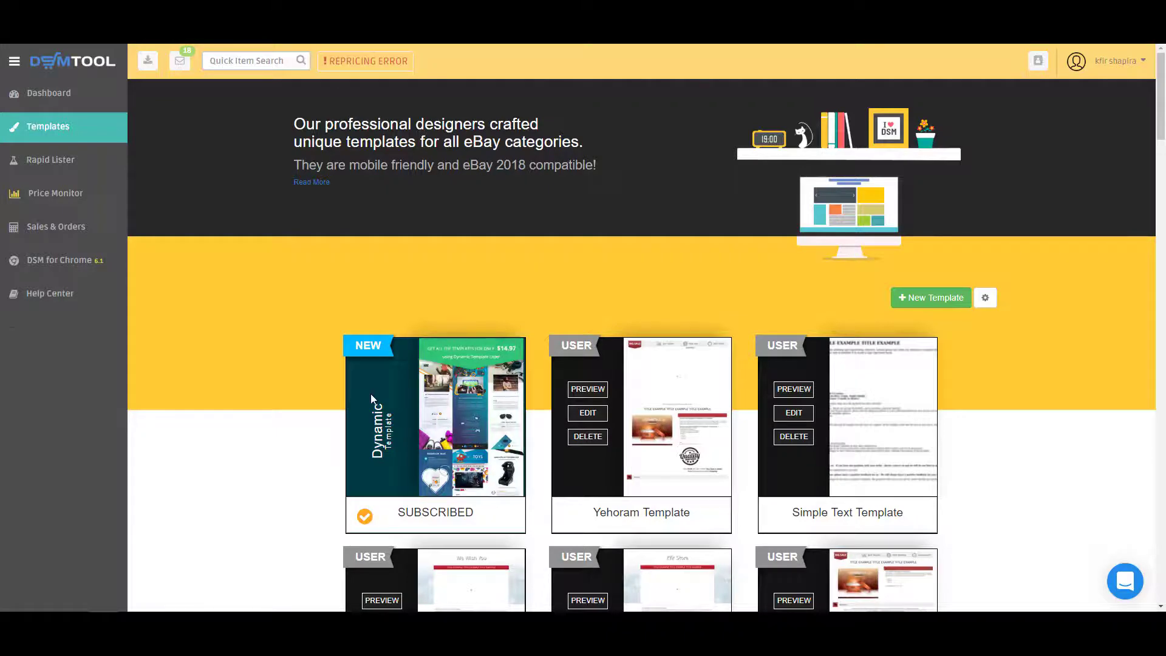
pyautogui.moveTo(90, 486)
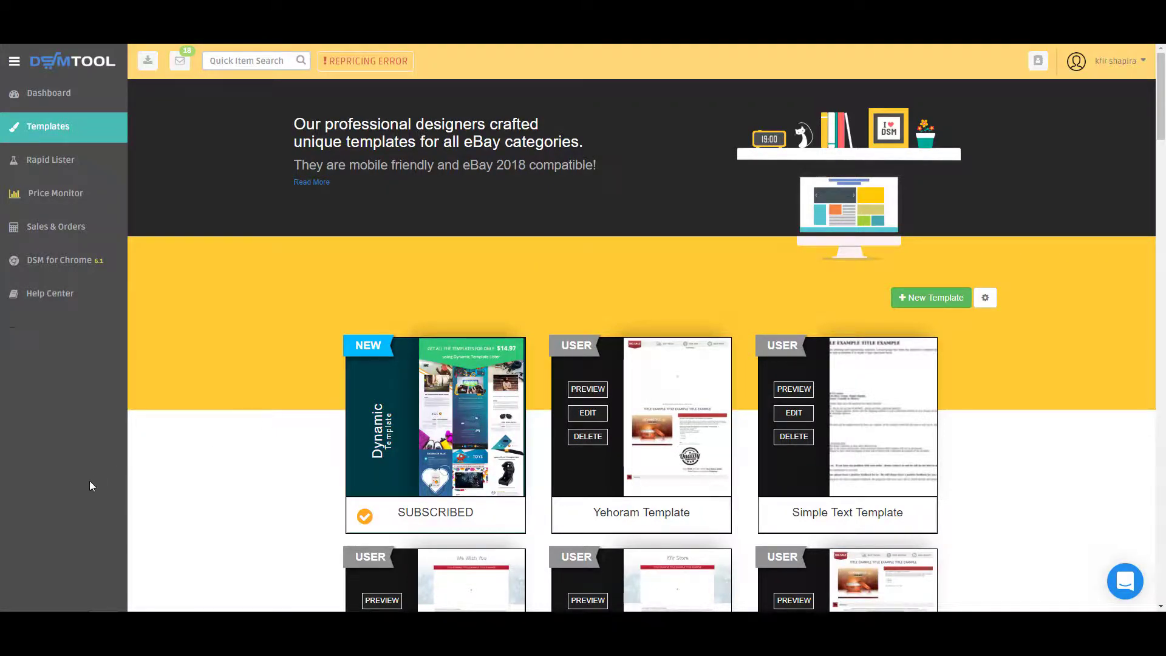